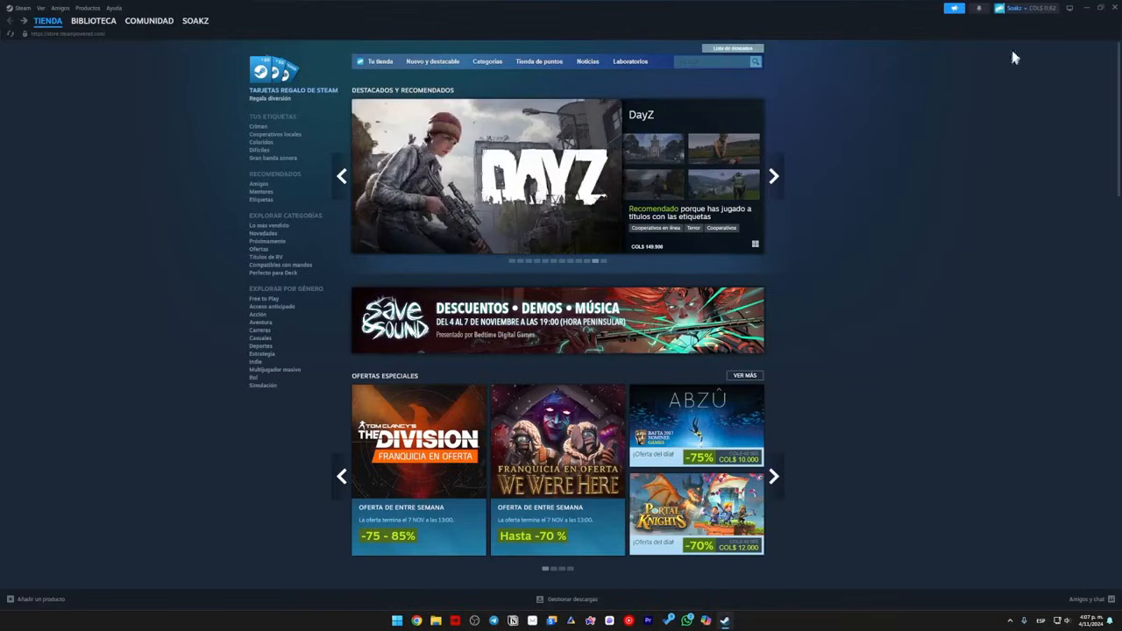
- Expand the account dropdown from the account name at the top right of the store page
click(1017, 7)
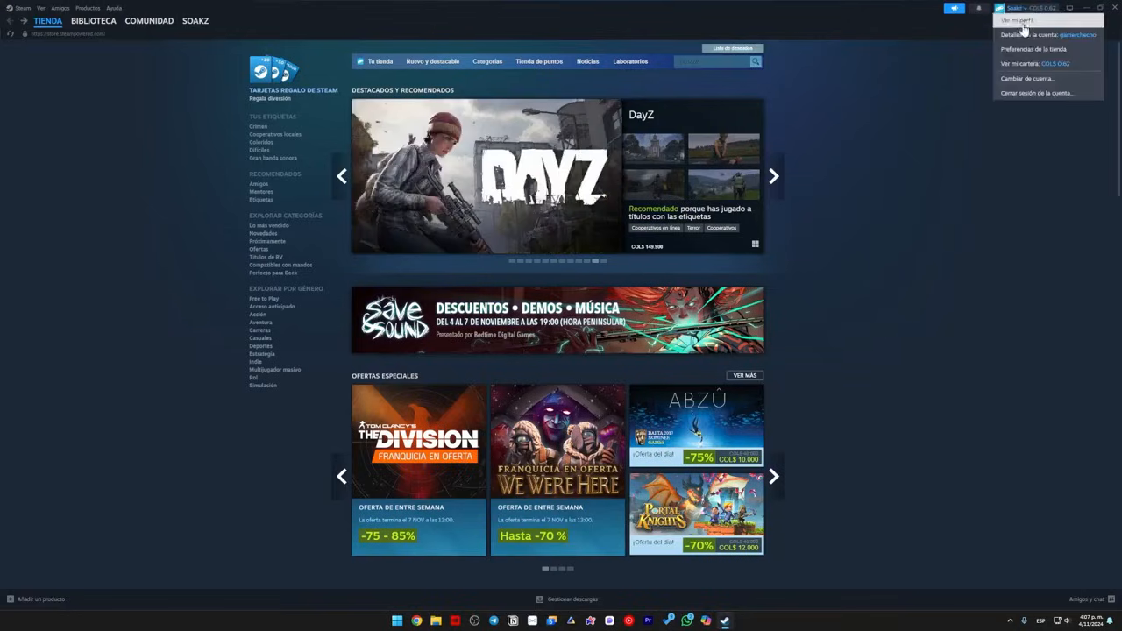
- From Detalles de la cuenta, go through Actualizar país de la tienda to the Steam Support help page
click(1030, 35)
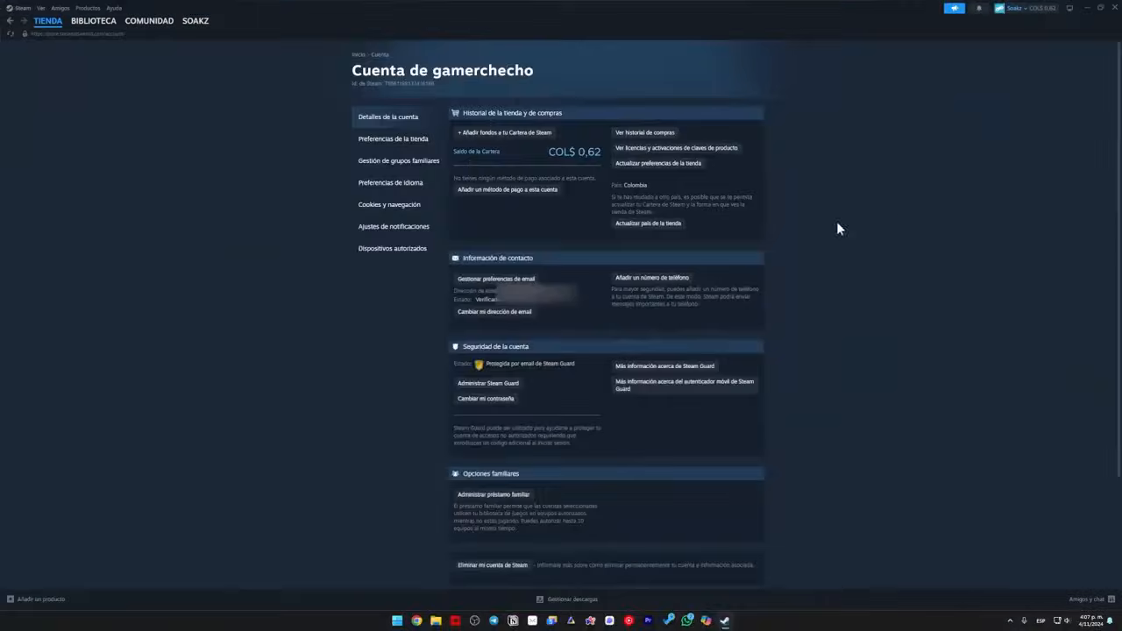
mouse_move(908, 273)
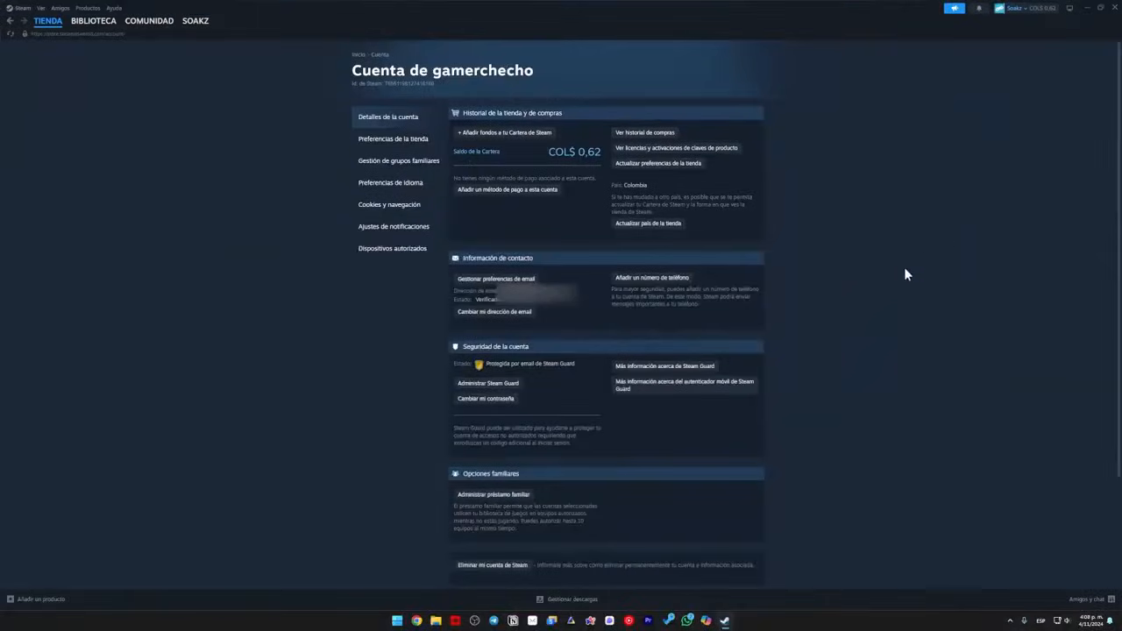
mouse_move(717, 217)
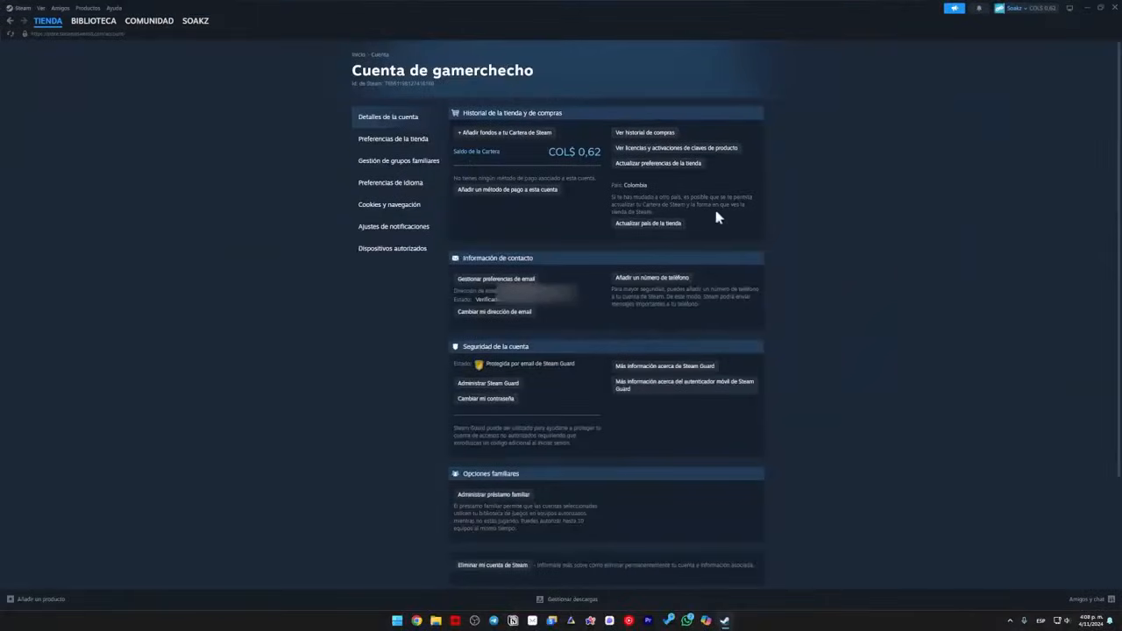
mouse_move(675, 224)
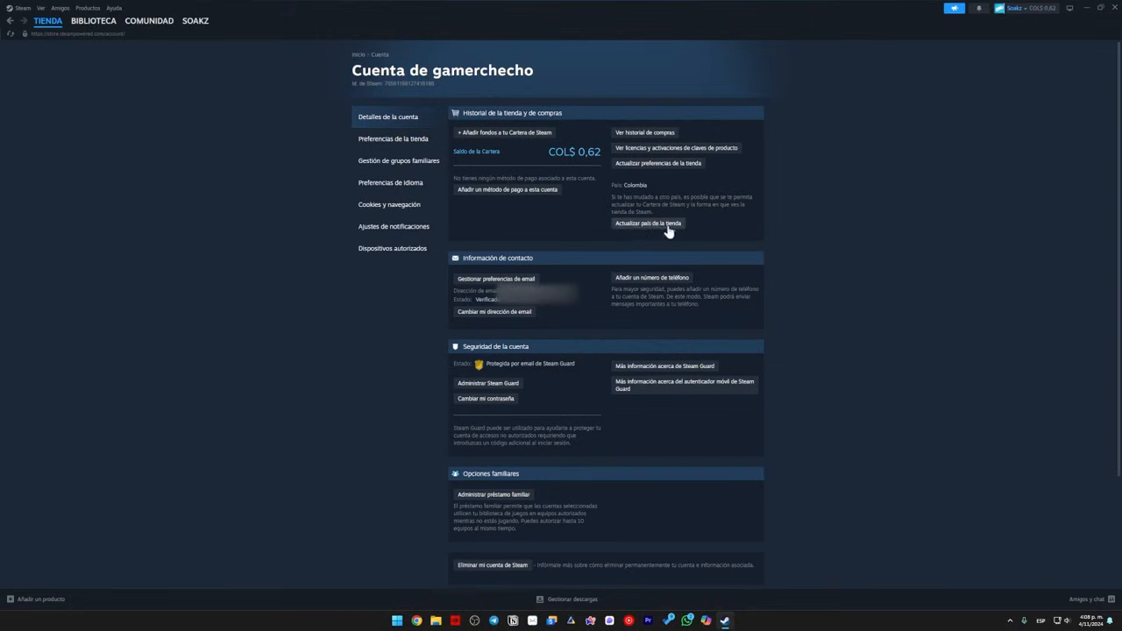
click(646, 225)
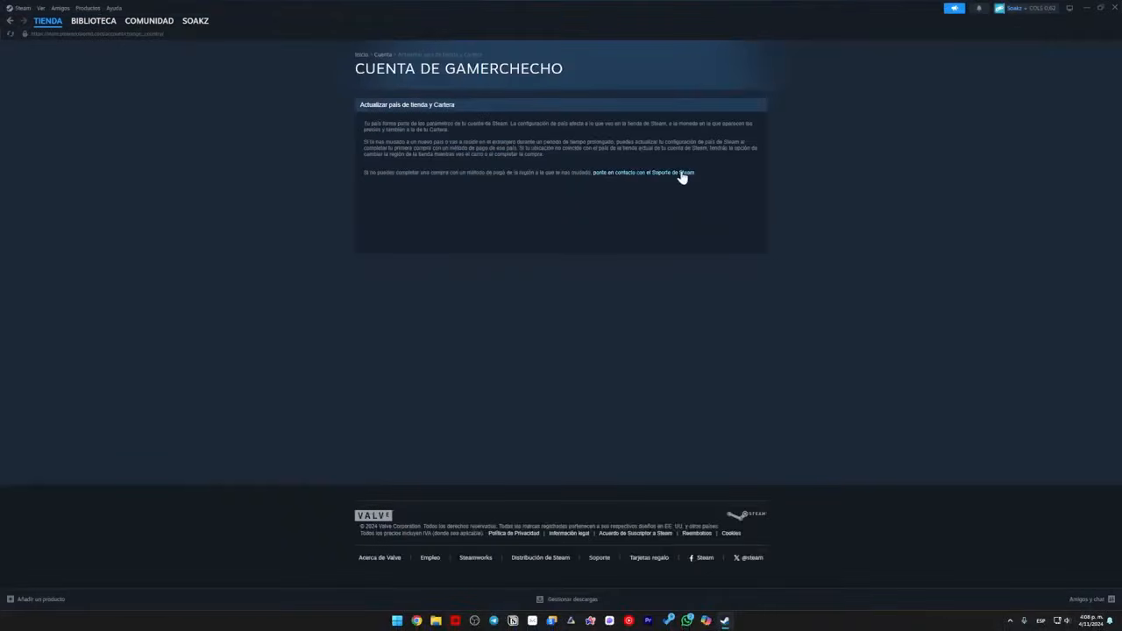
click(642, 172)
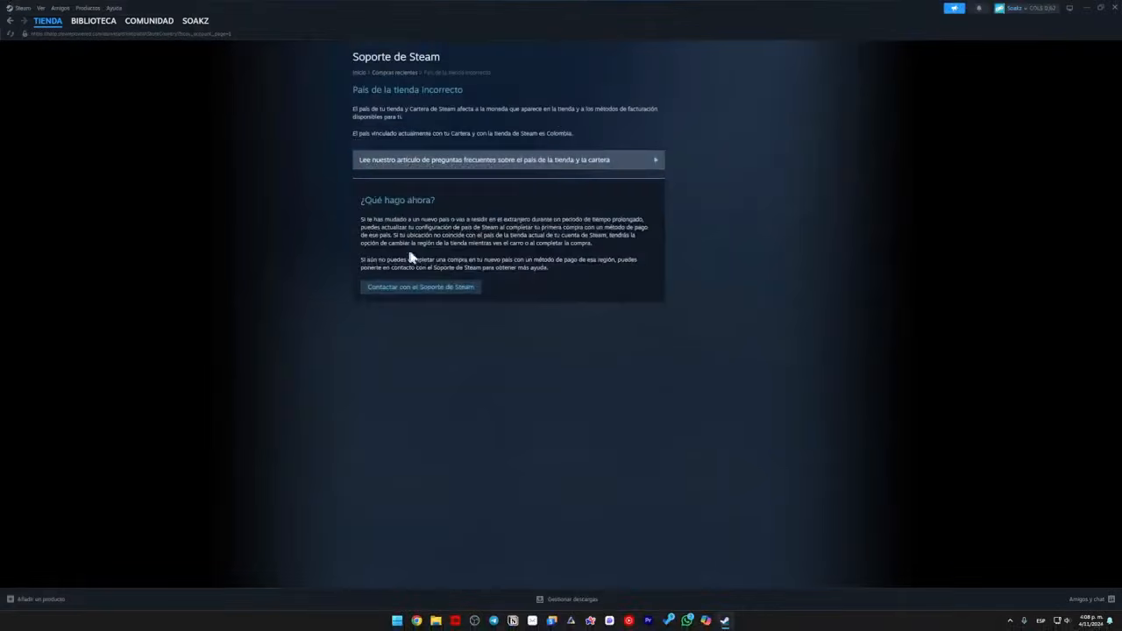
- Bring up the support request form and pick a country of residence from the dropdown
click(421, 287)
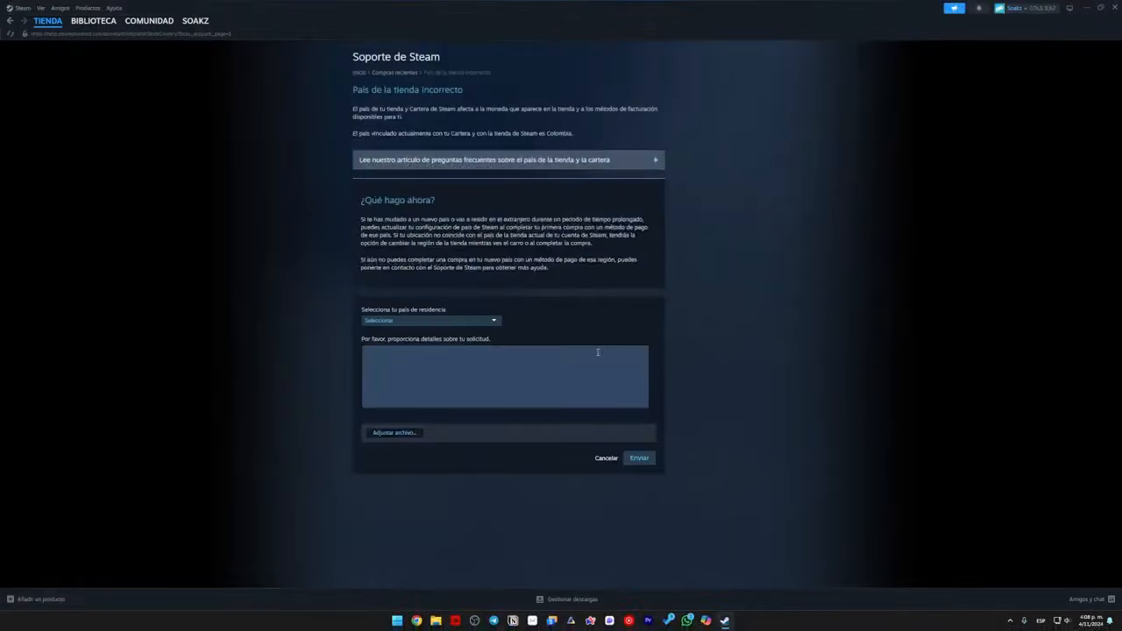
click(429, 319)
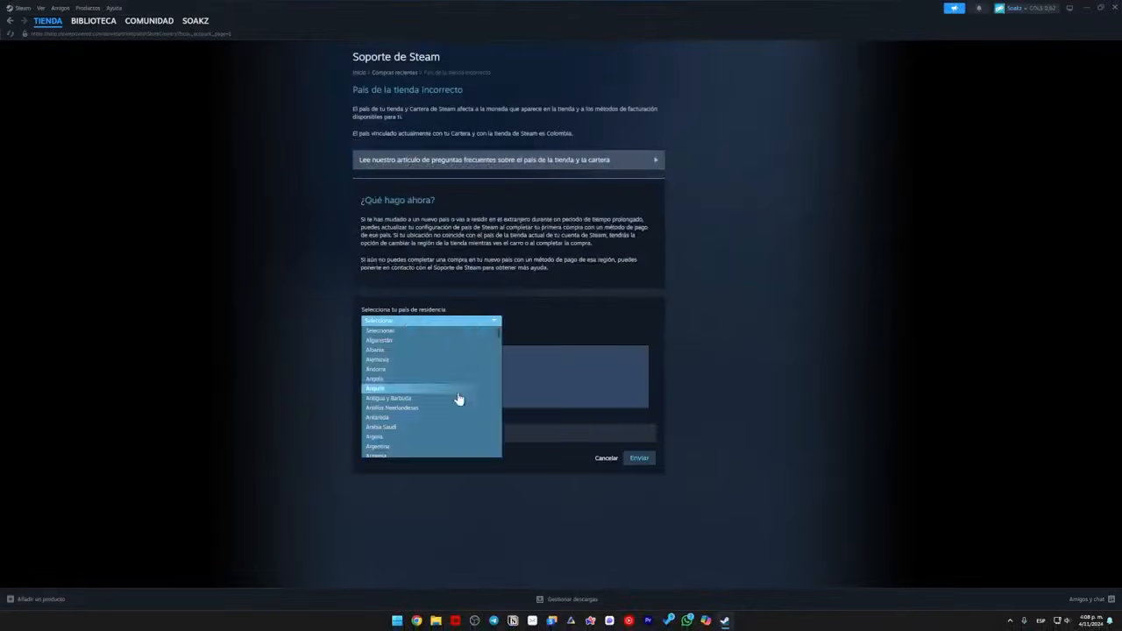
scroll(down, 3)
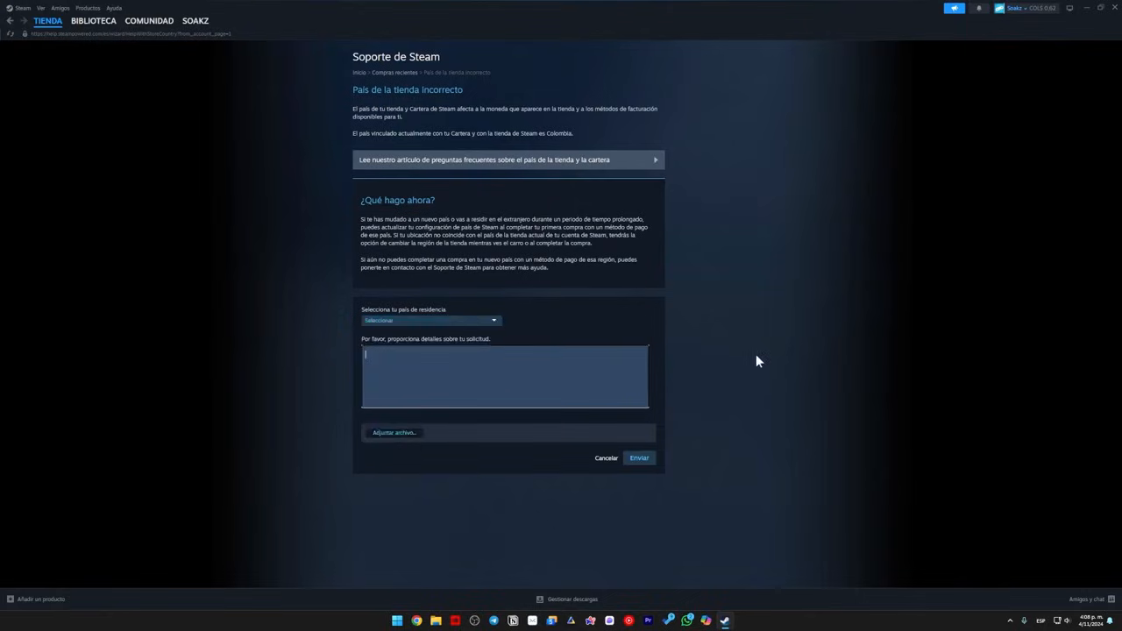
mouse_move(535, 375)
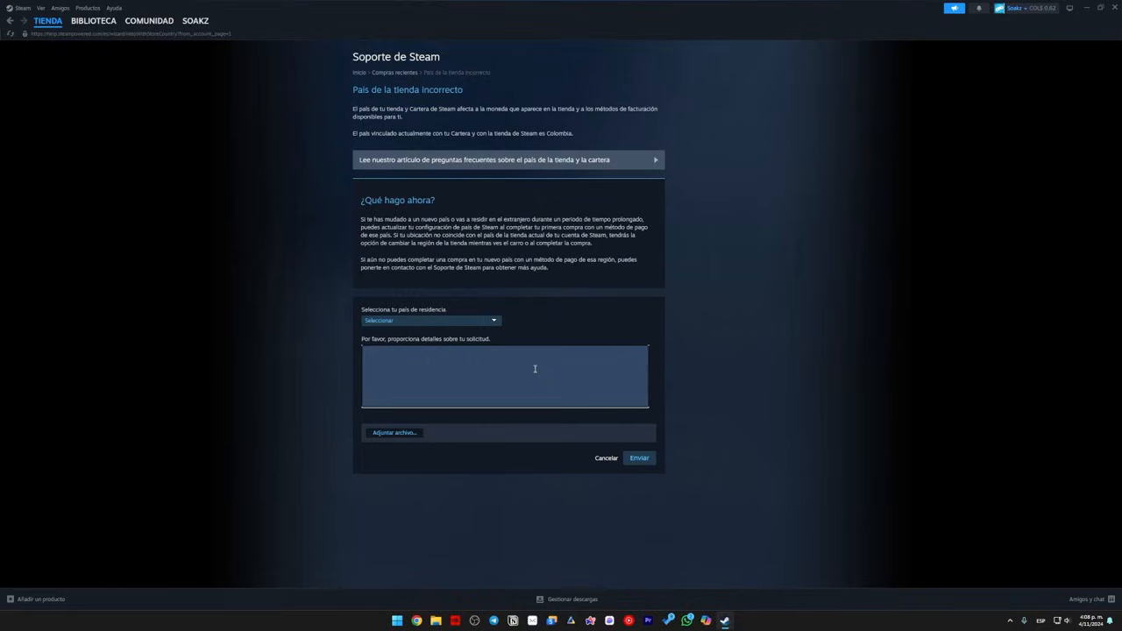
mouse_move(760, 375)
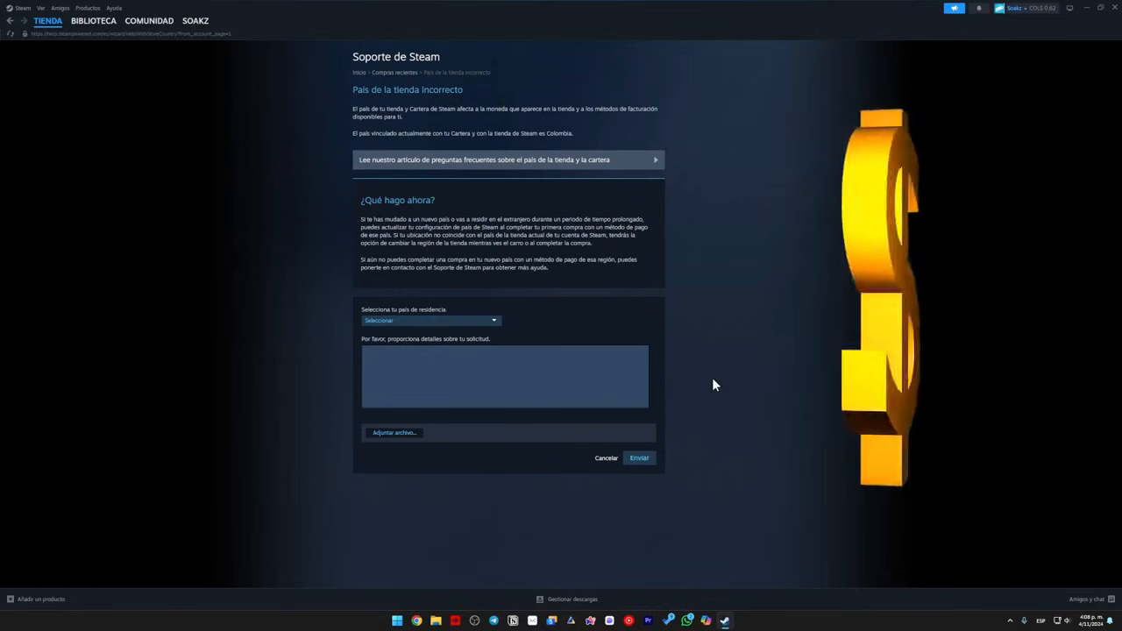
mouse_move(932, 499)
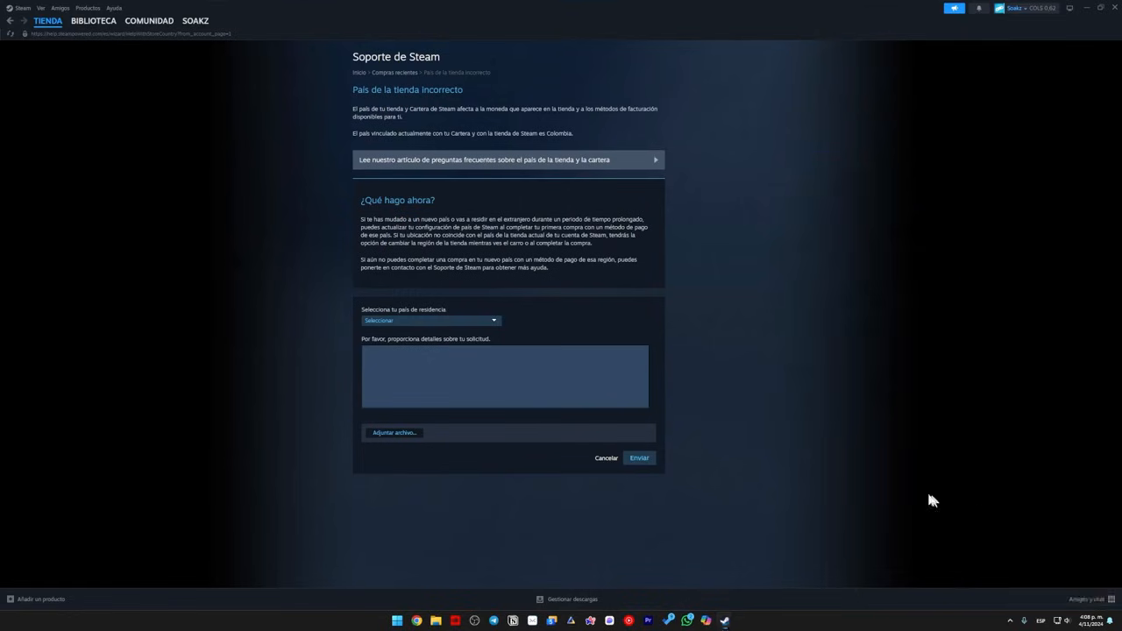
click(412, 368)
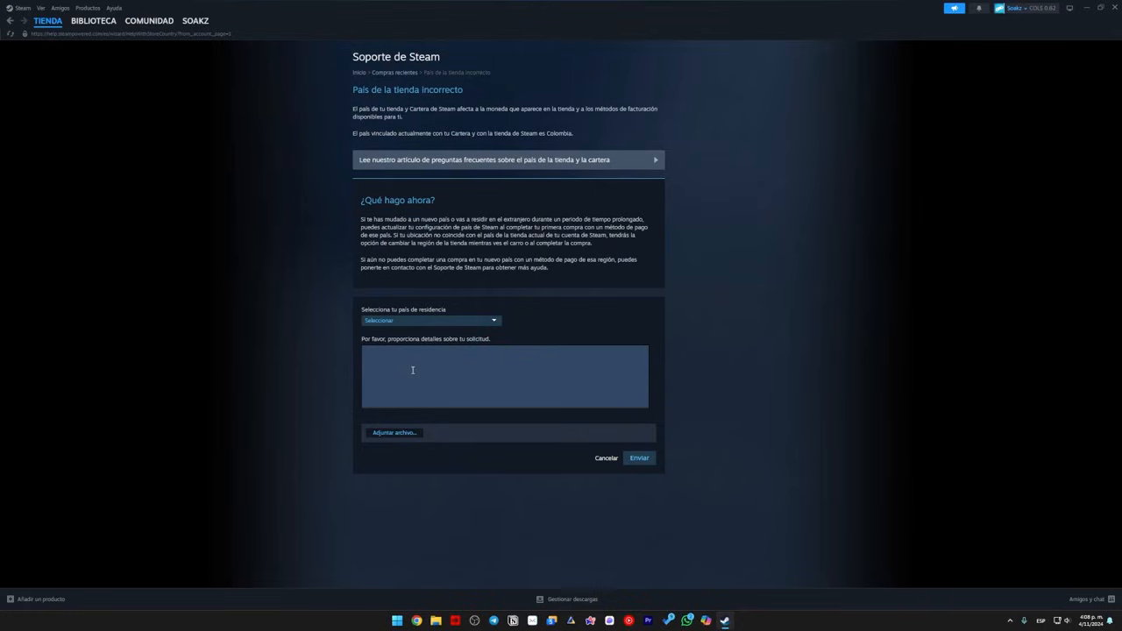
click(429, 319)
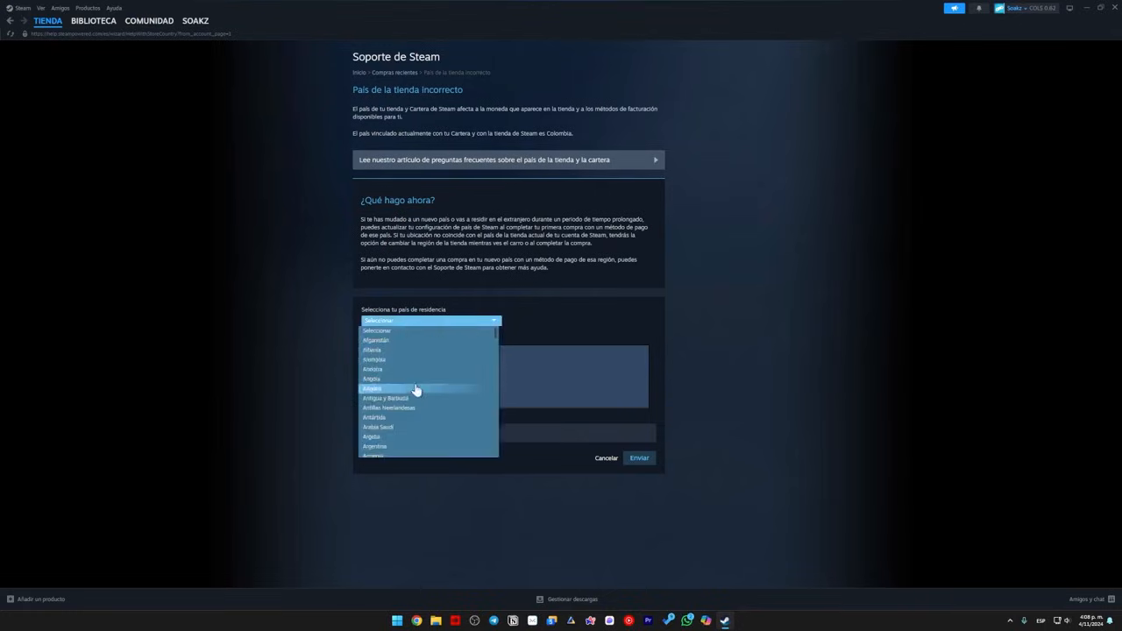
click(375, 389)
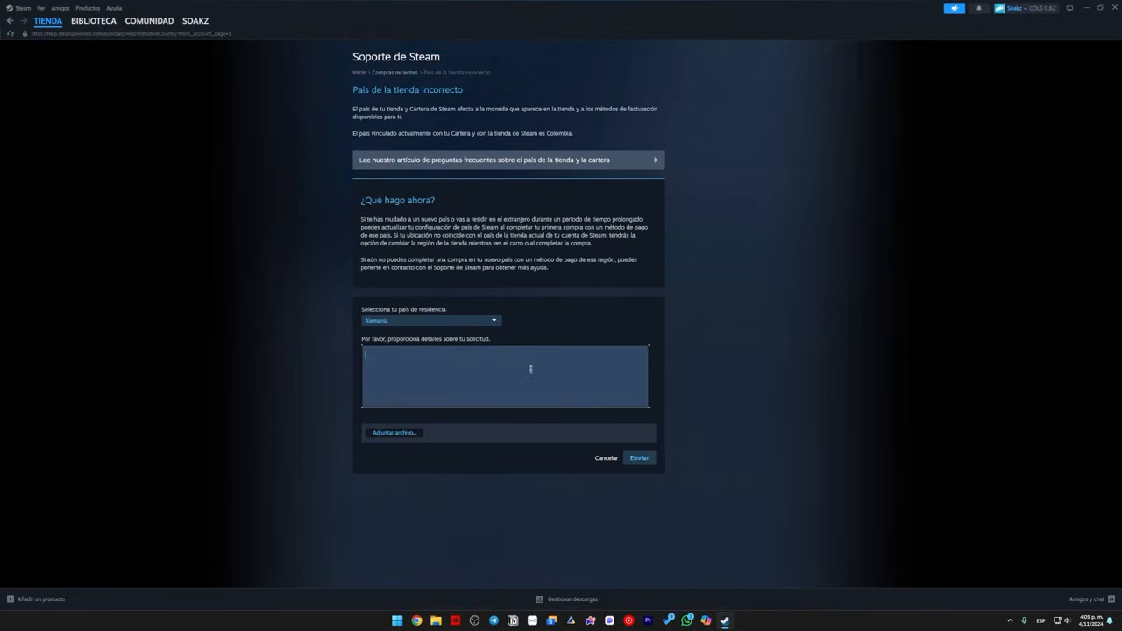
- Change the country of residence to another country and focus the empty details box
click(429, 319)
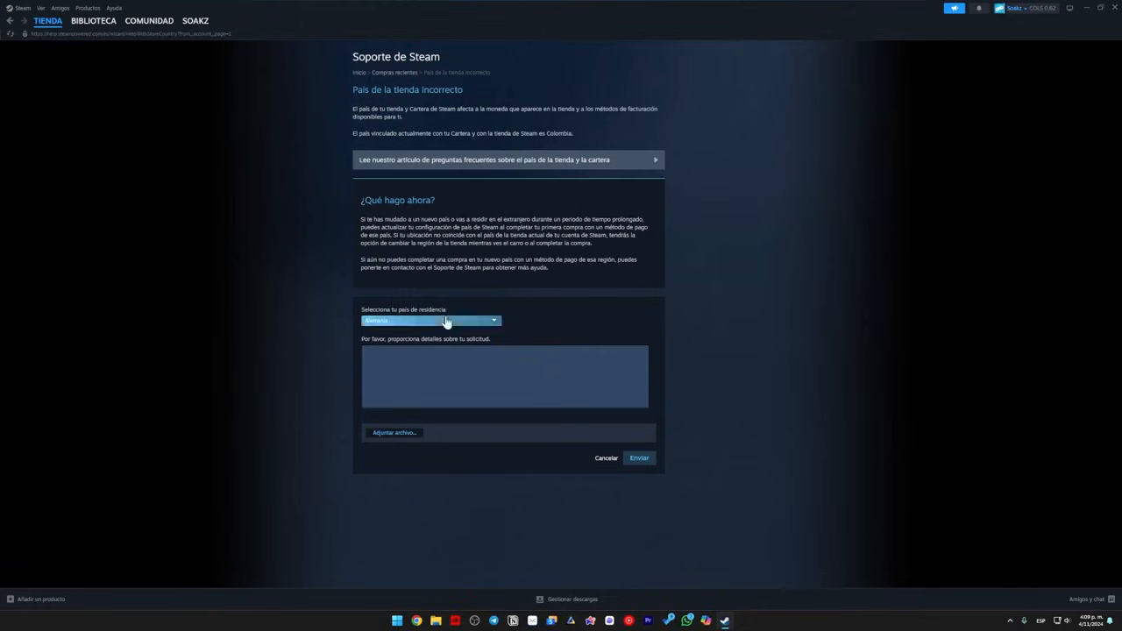
click(430, 319)
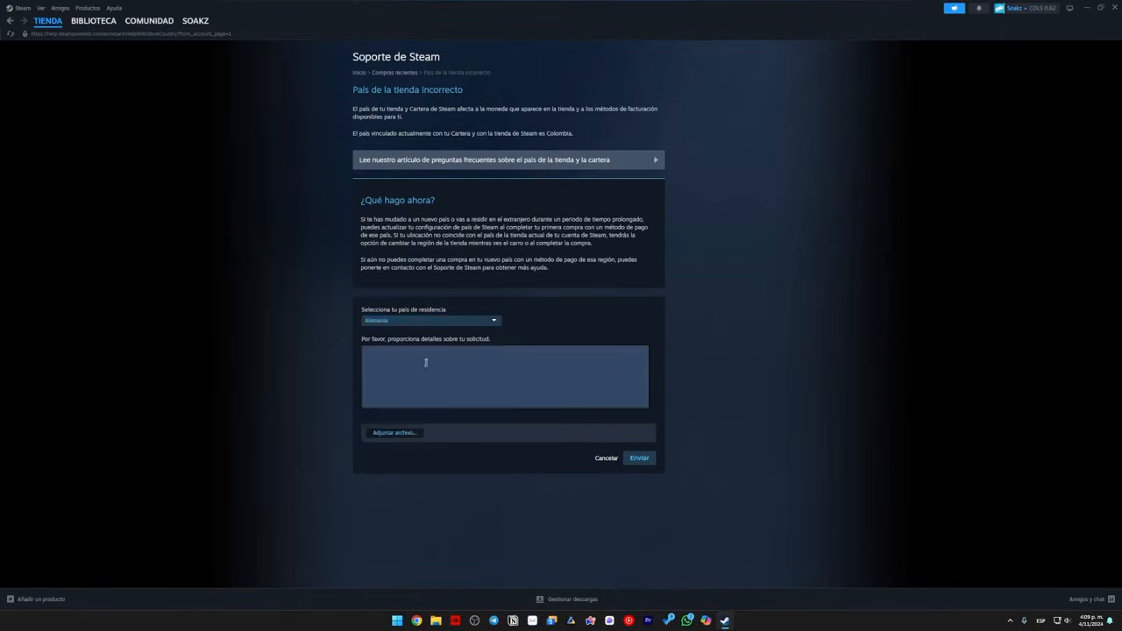
click(428, 319)
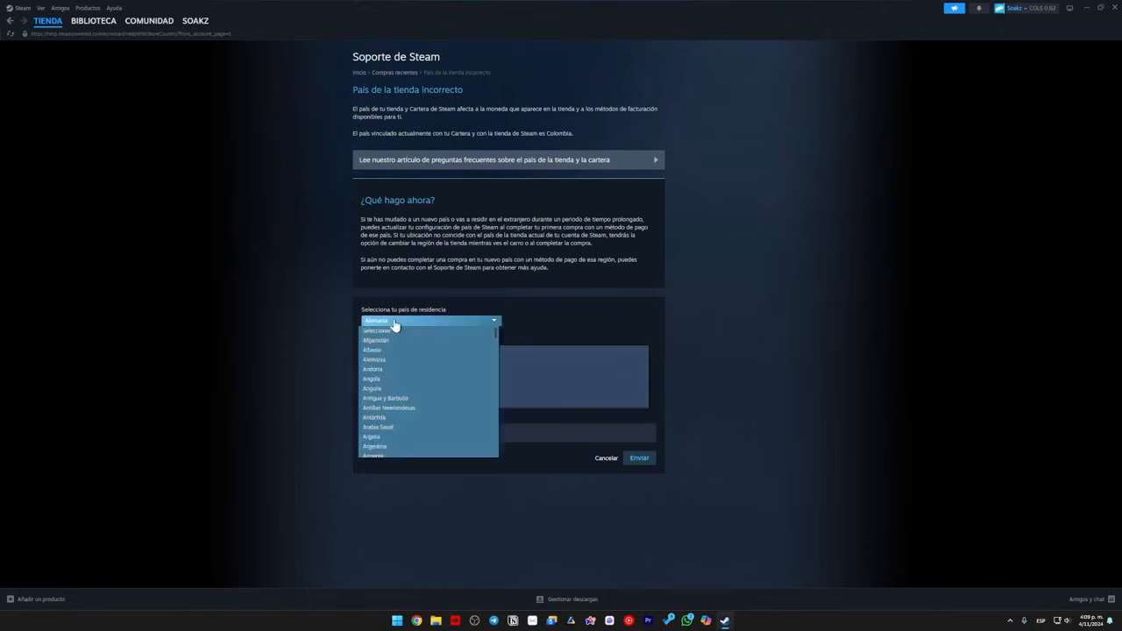
mouse_move(414, 398)
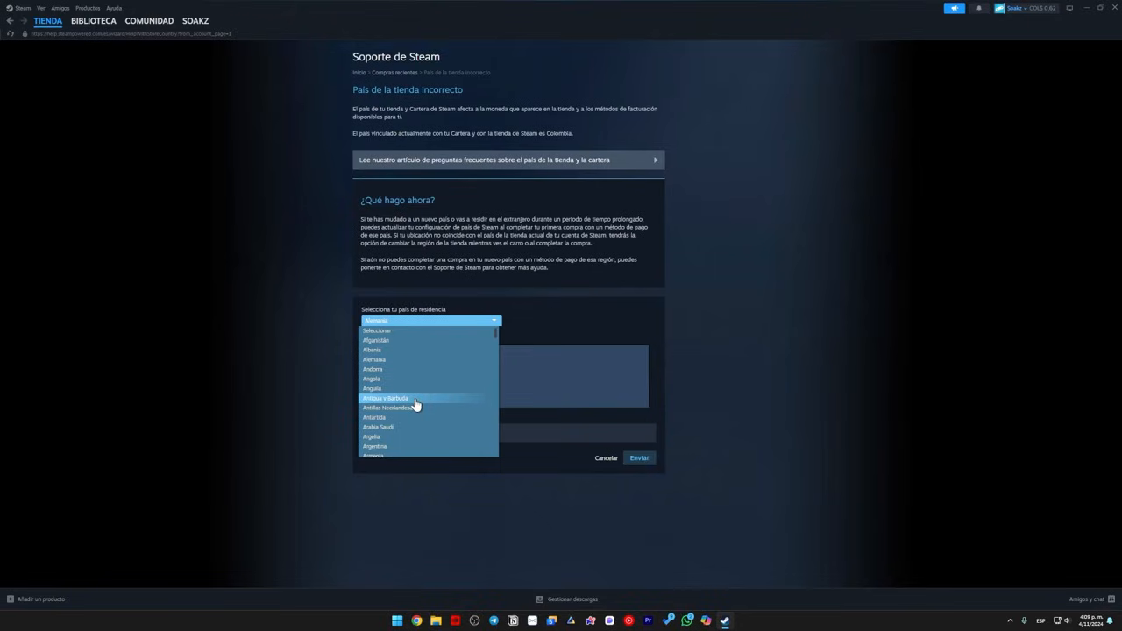
click(374, 359)
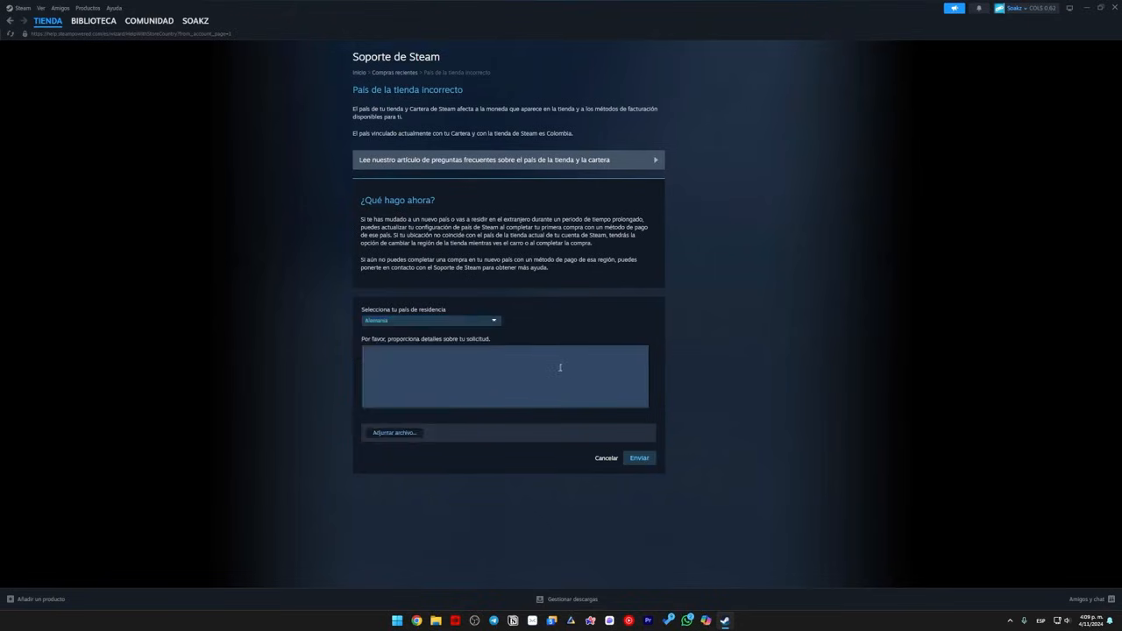
click(505, 376)
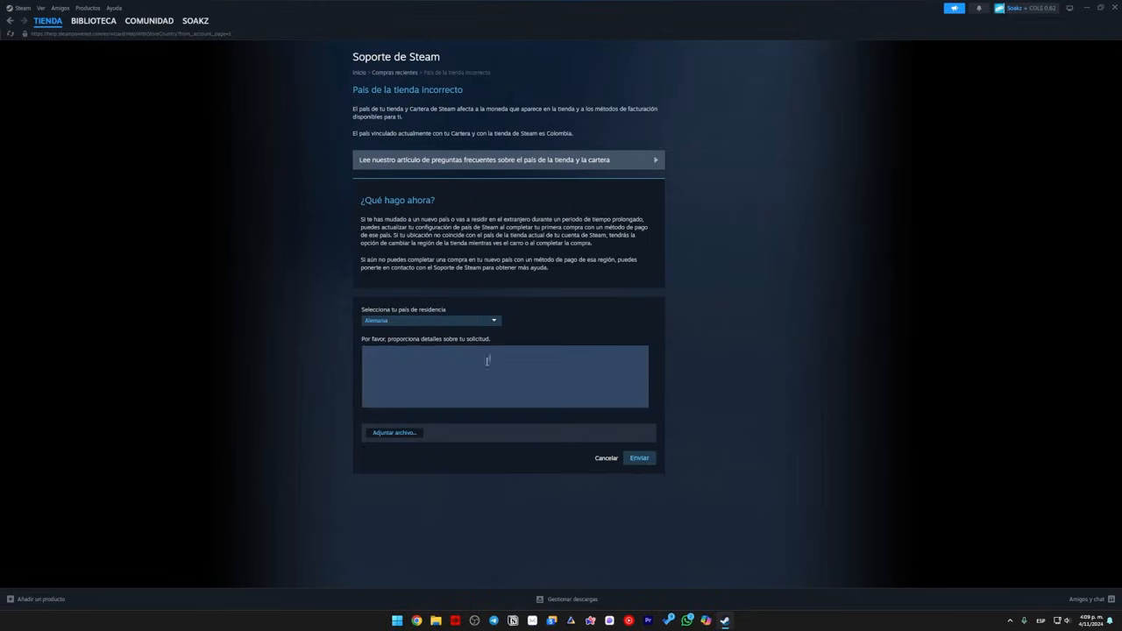
mouse_move(806, 392)
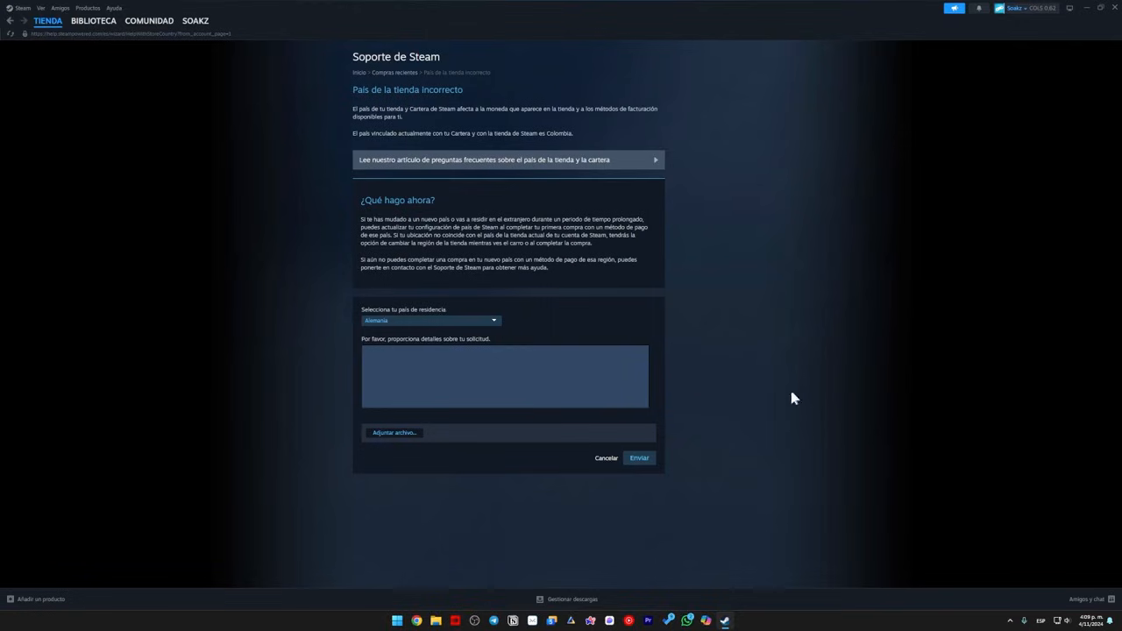
click(585, 372)
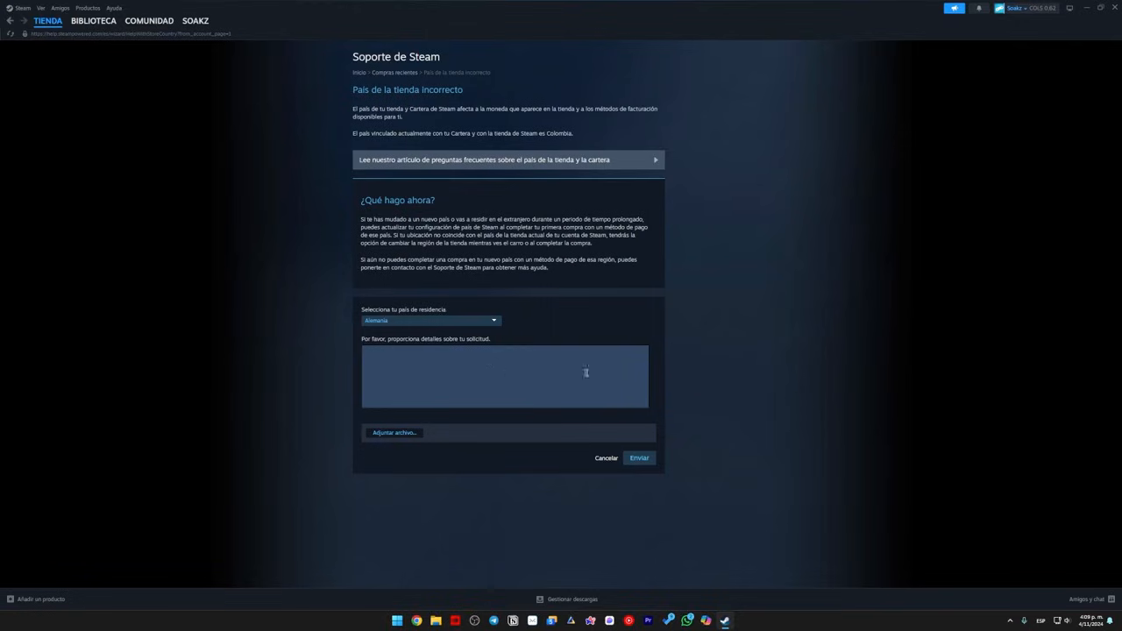
click(429, 319)
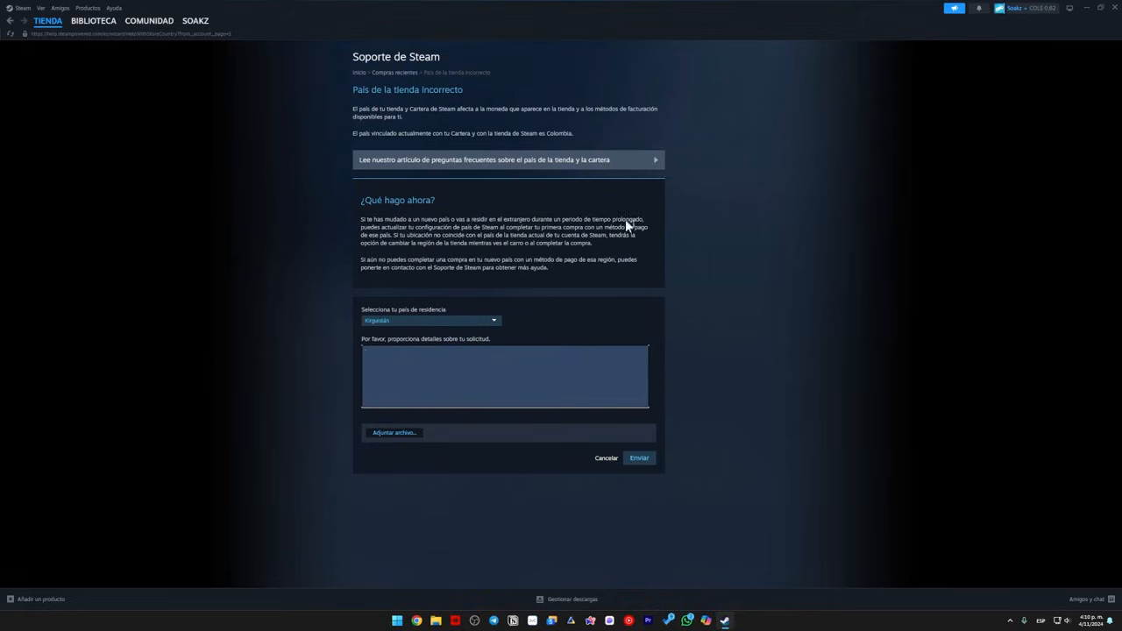
click(480, 375)
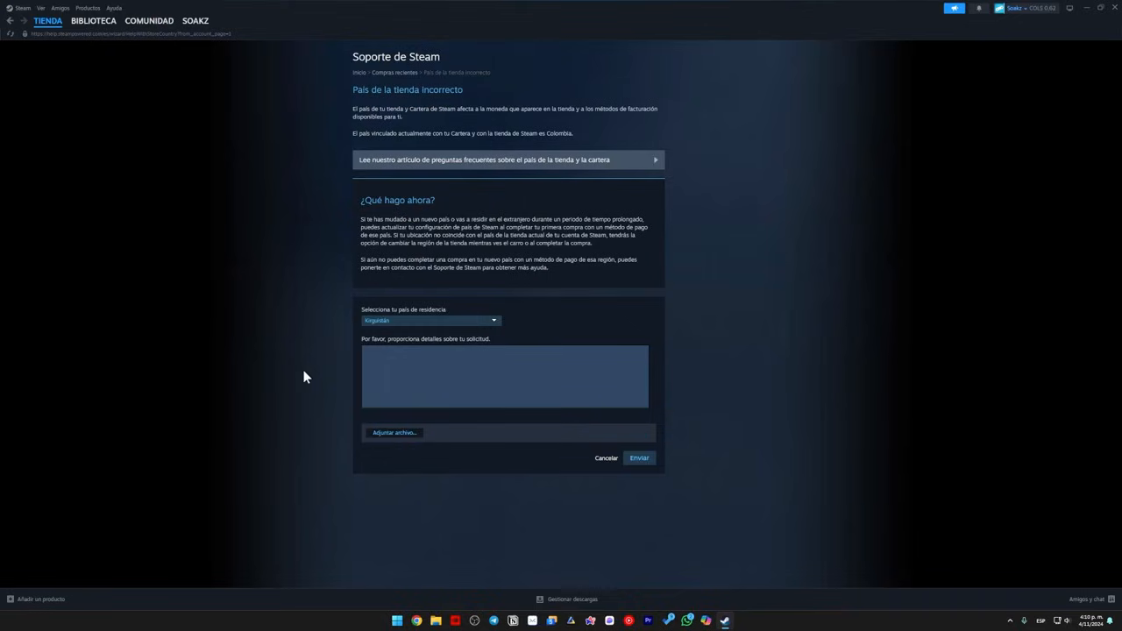
click(589, 371)
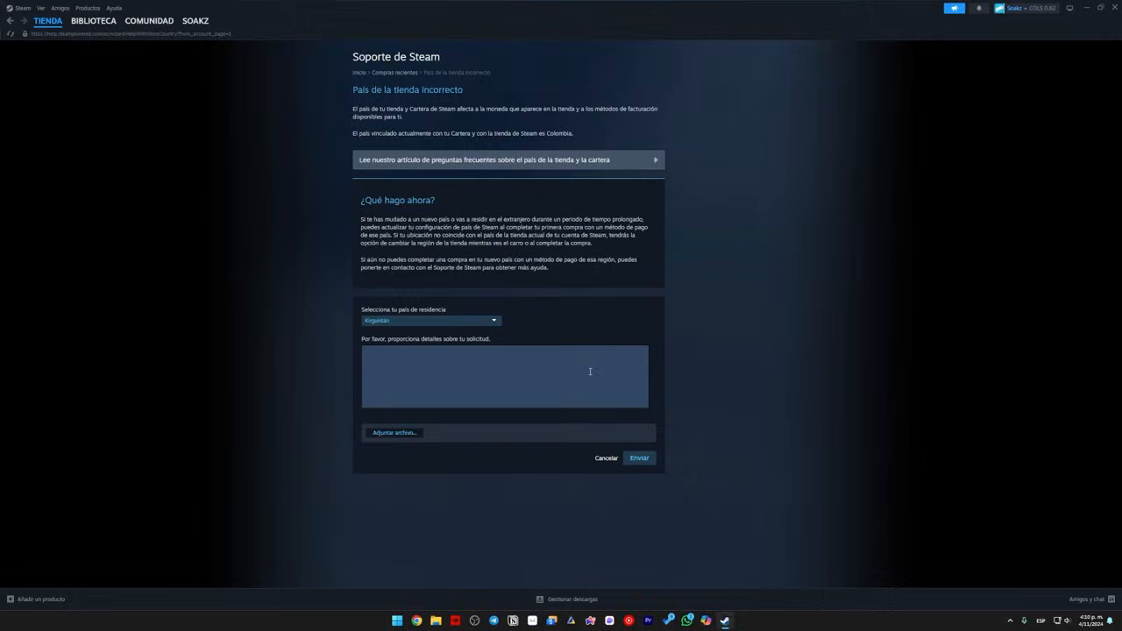